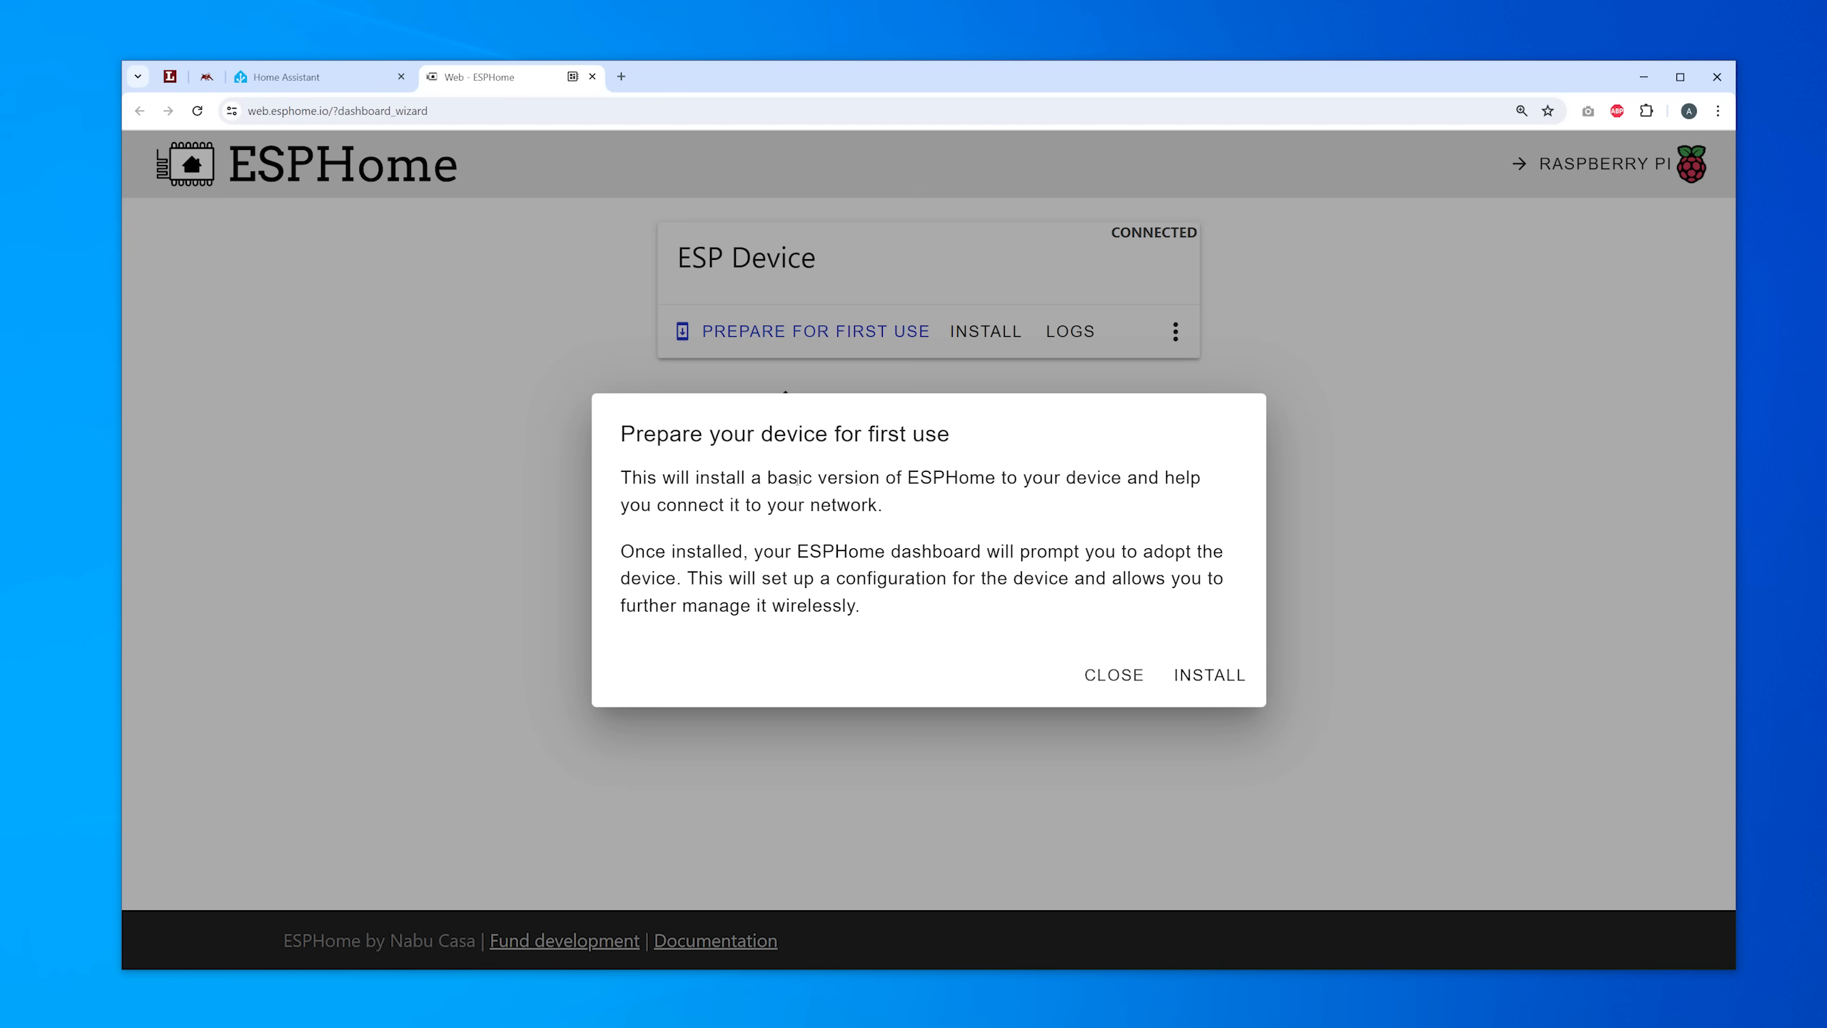
Begin first-use ESPHome firmware installation on the connected ESP device.
{"action": "left_click", "coordinate": [1209, 675]}
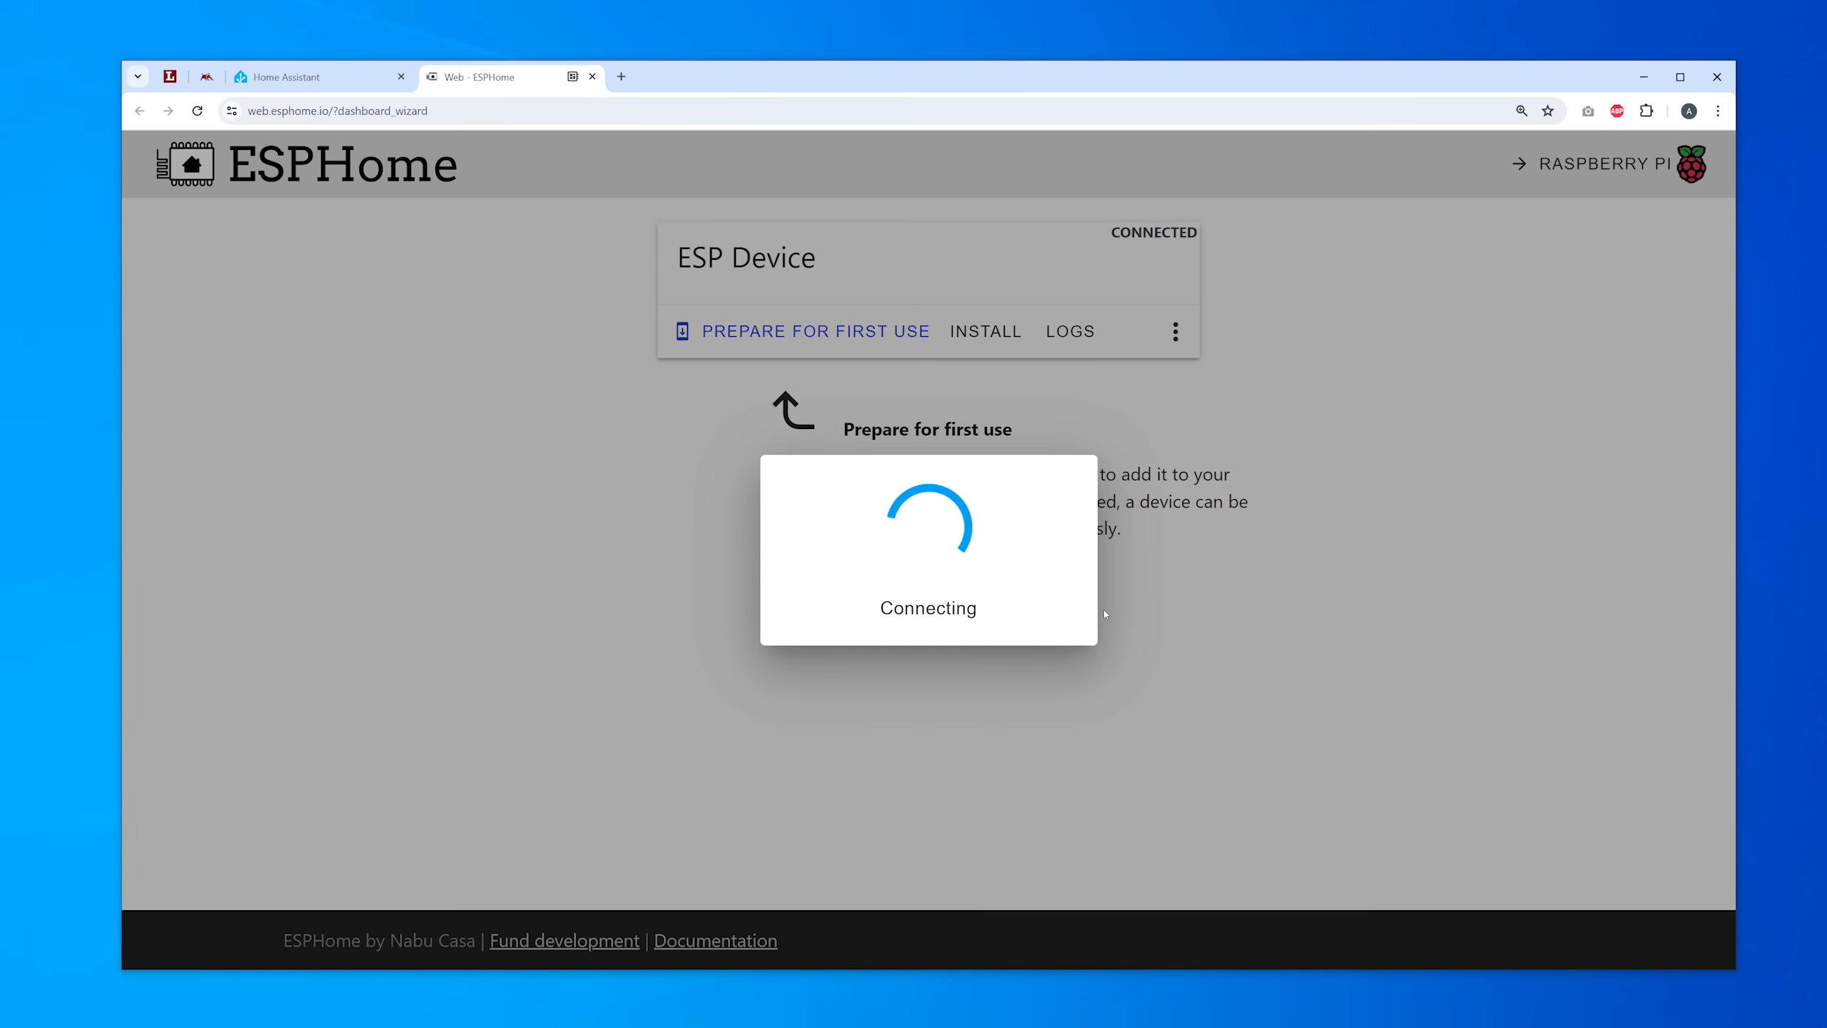
{"action": "left_click", "coordinate": [715, 941]}
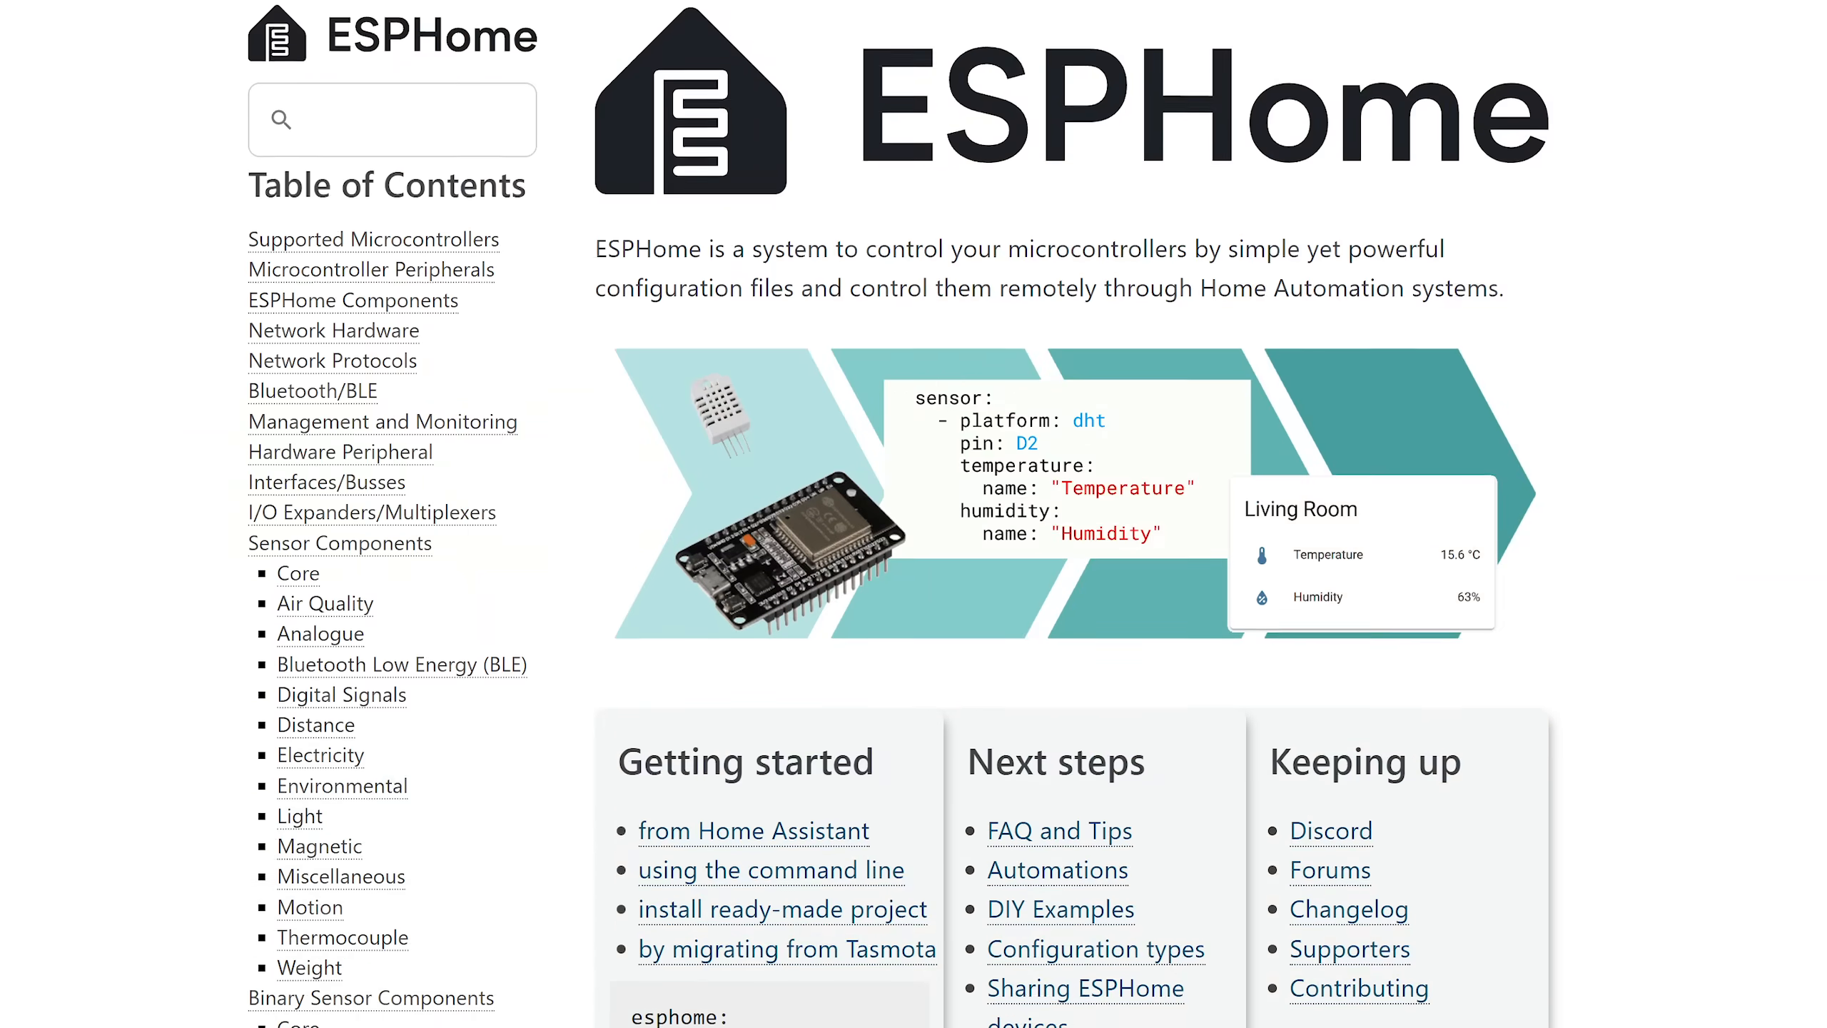
Scroll the documentation home page down to the Supported Microcontrollers heading.
{"action": "scroll", "scroll_direction": "down", "scroll_amount": 3}
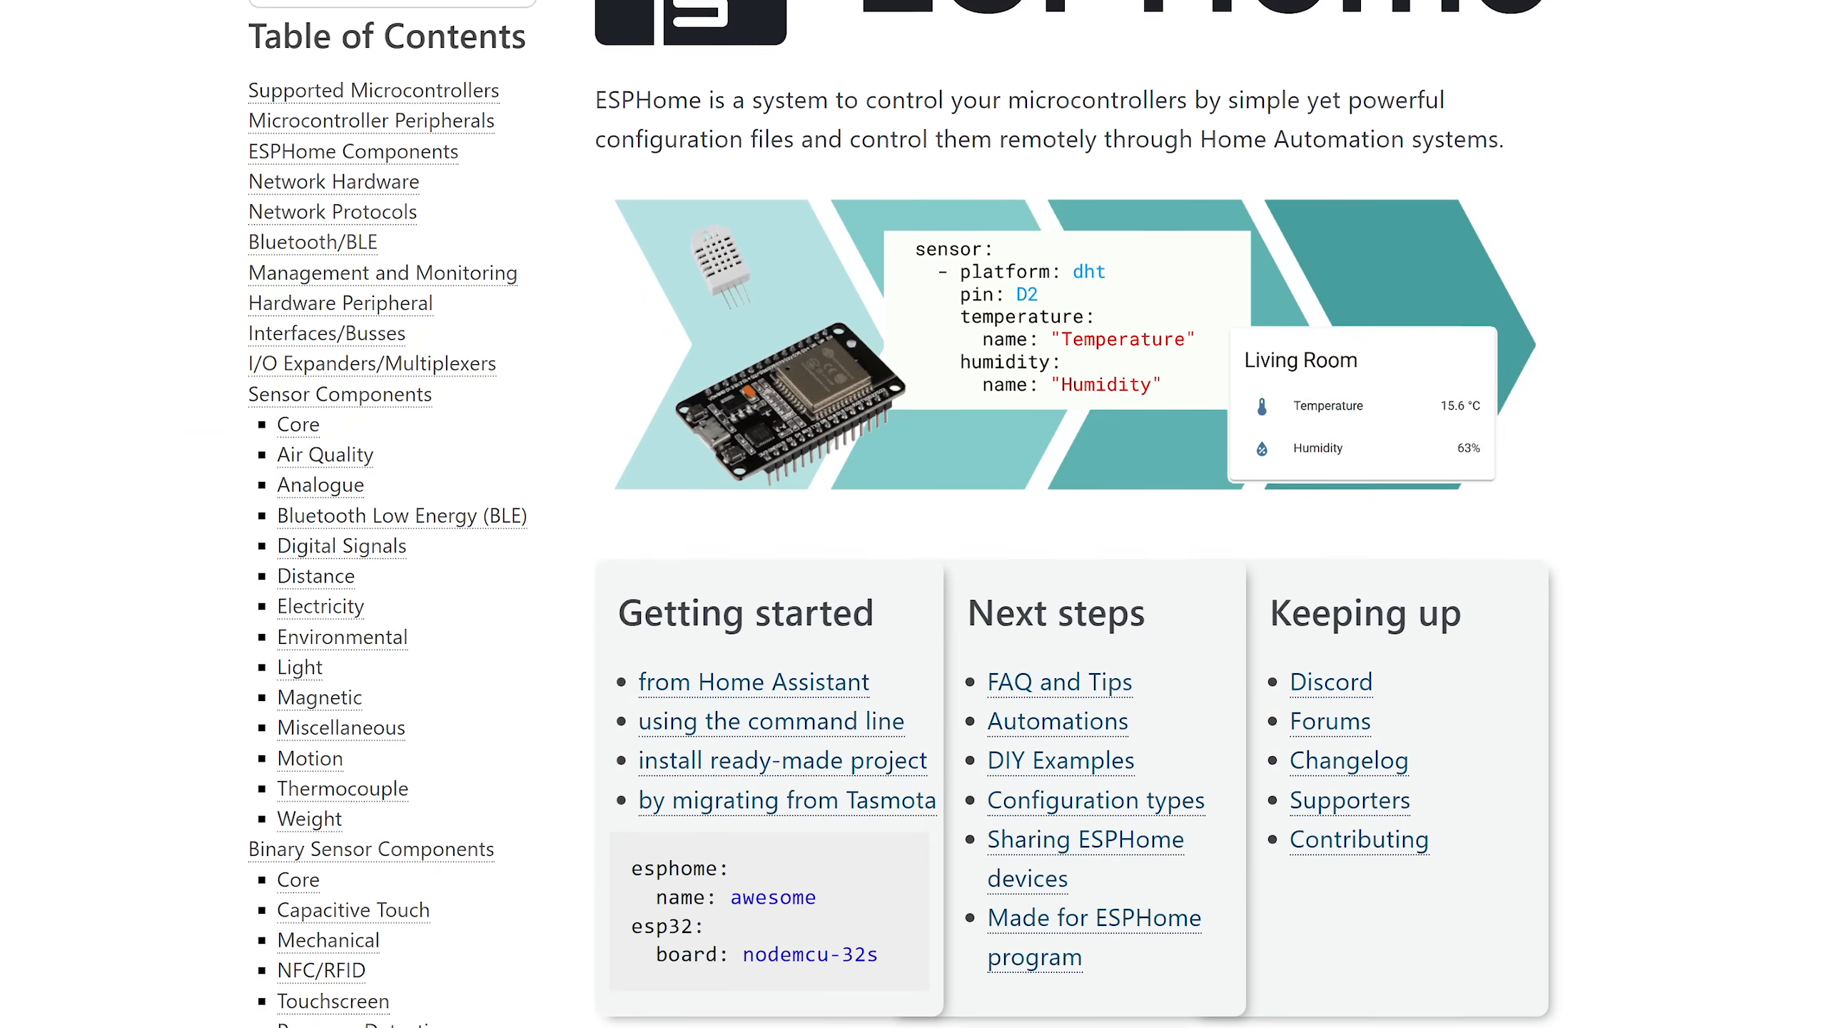
{"action": "scroll", "scroll_direction": "down", "scroll_amount": 3}
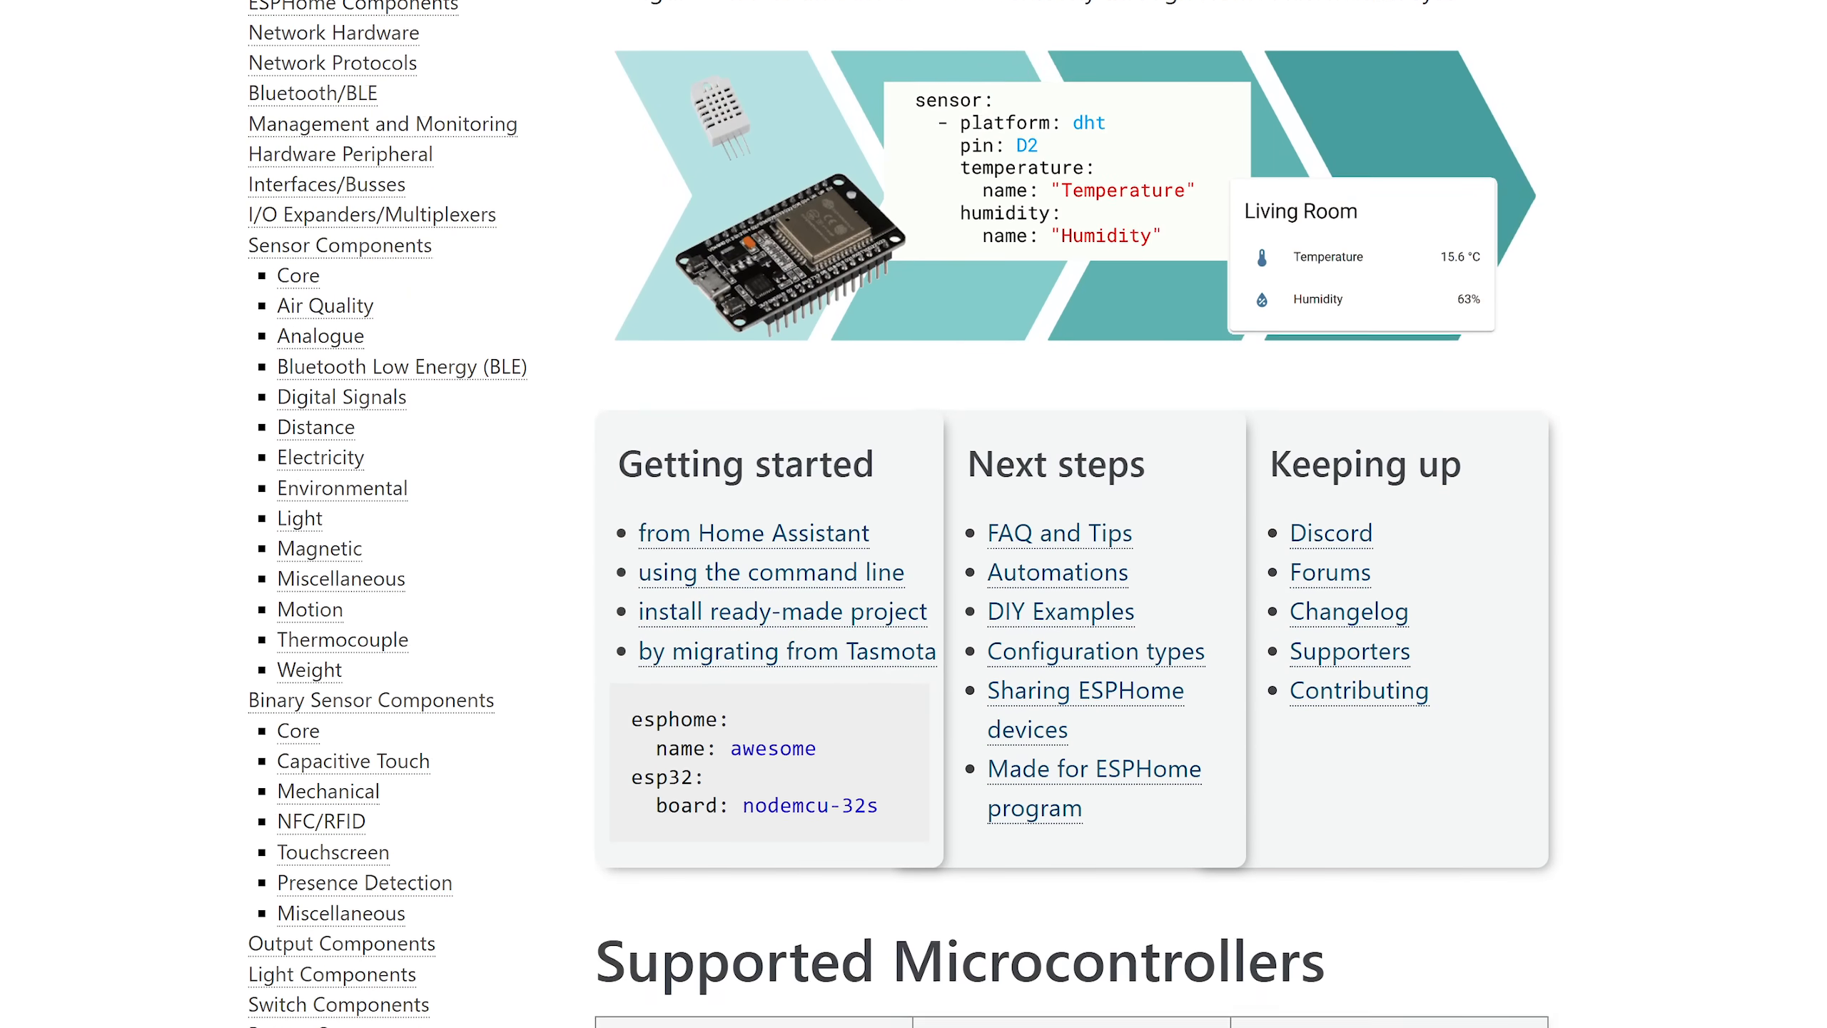